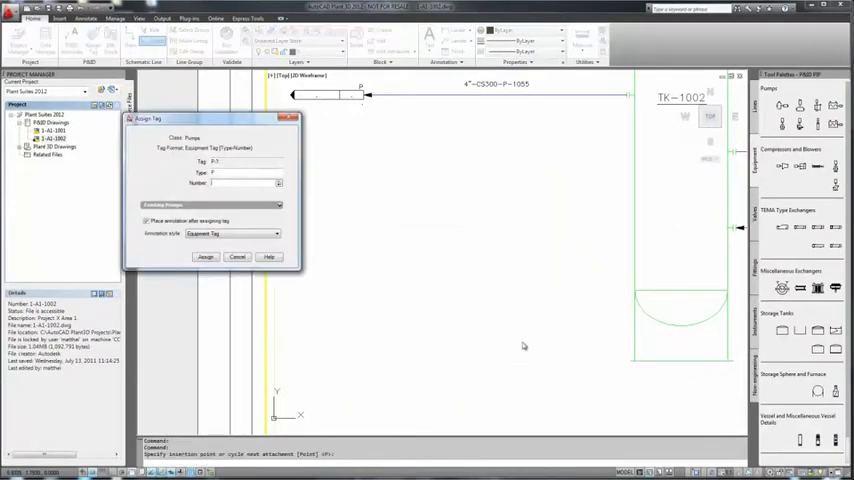
# Assign tag number 1002 to the new pump, making it P-1002
pyautogui.click(205, 257)
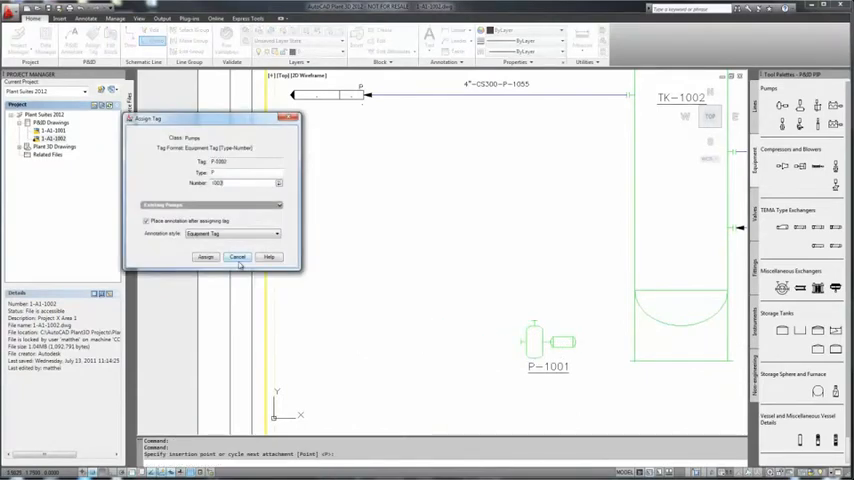
pyautogui.click(205, 257)
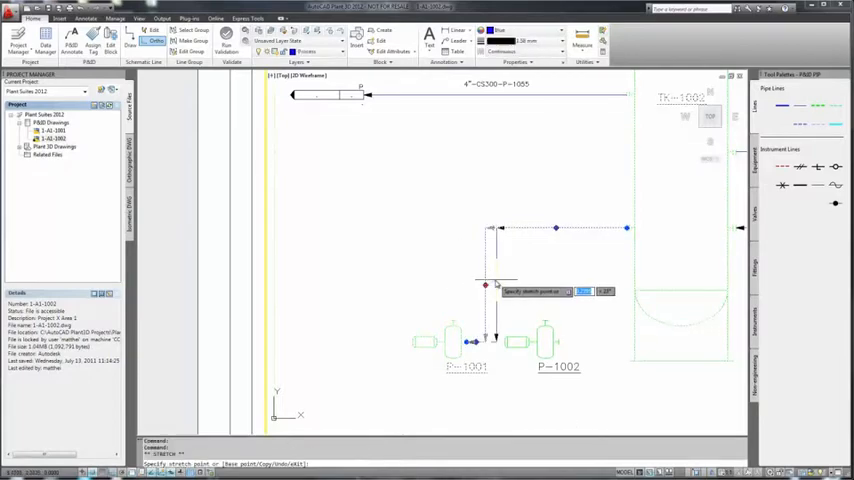
# Start tagging the new pump line through its right-click Assign Tag option
pyautogui.rightClick(495, 285)
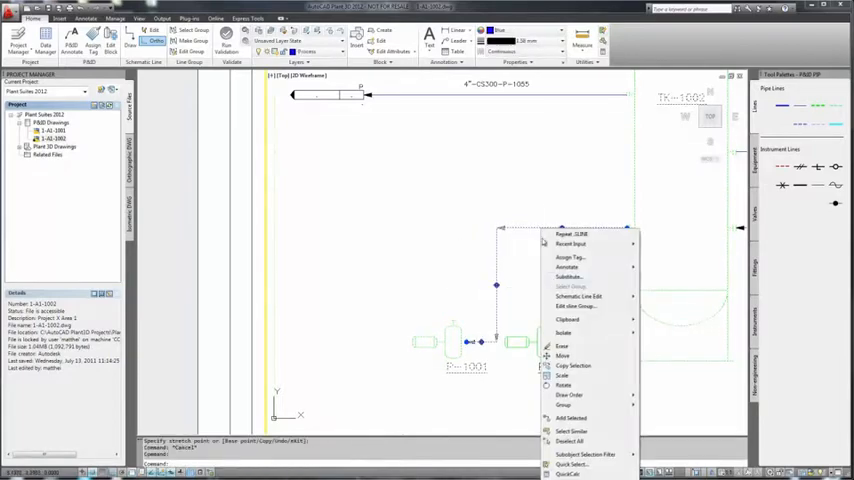
pyautogui.click(570, 257)
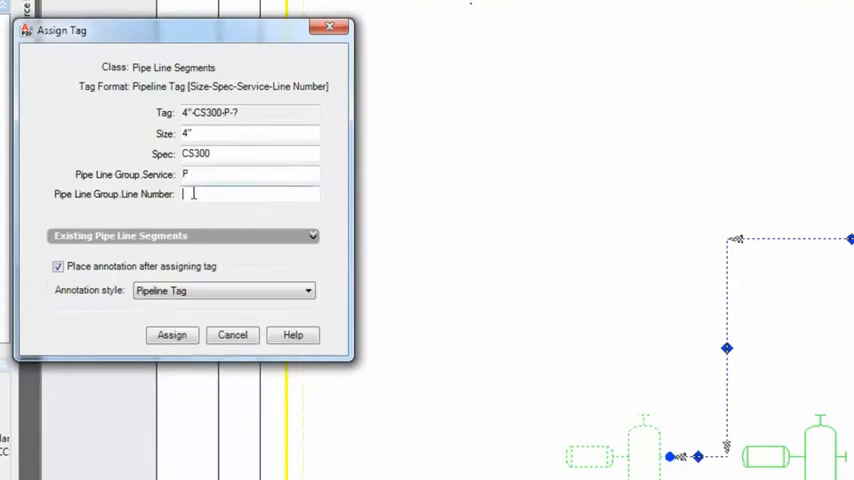
# Enter line number 1052 and apply the tag to the pump line
pyautogui.write('1052')
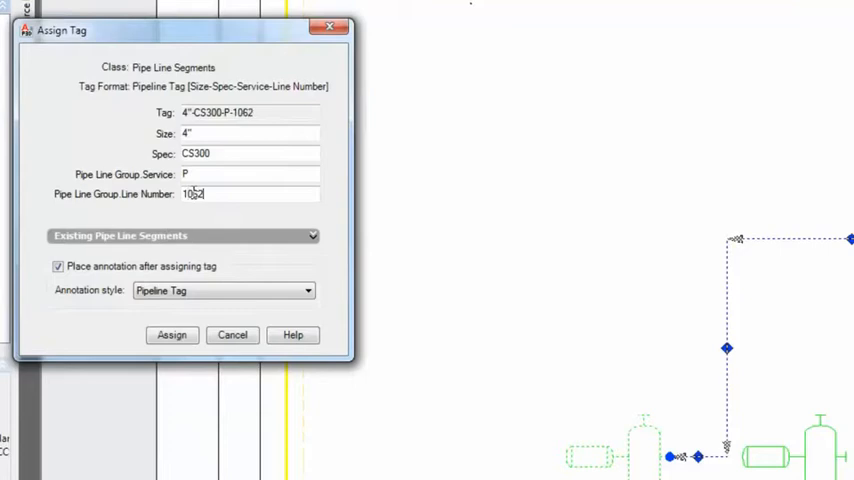
pyautogui.click(171, 334)
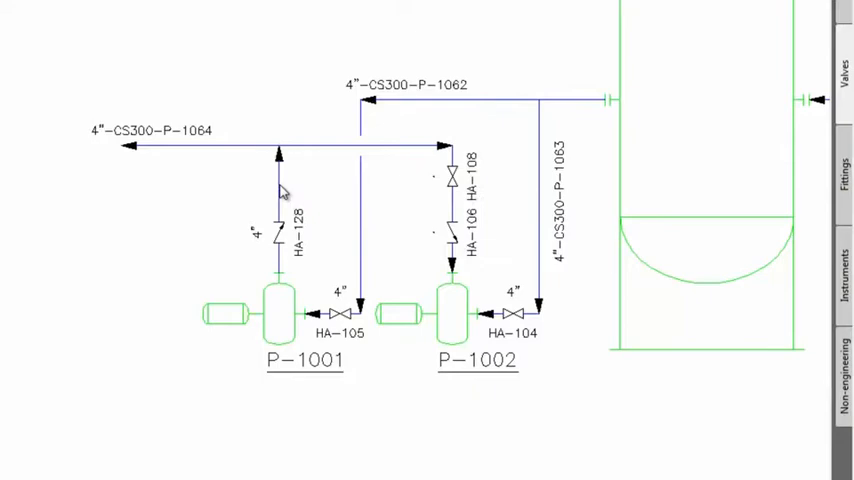
# Reverse Flow on the header segment above P-1001 via Schematic Line Edit
pyautogui.rightClick(367, 147)
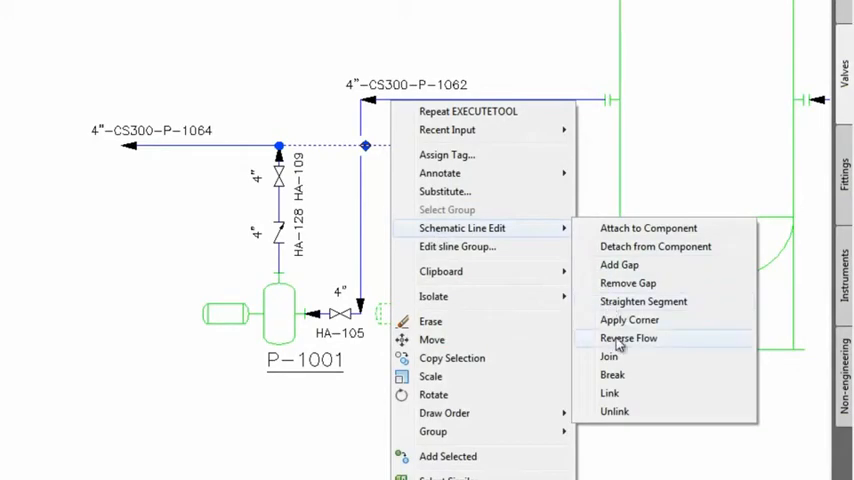
pyautogui.click(628, 337)
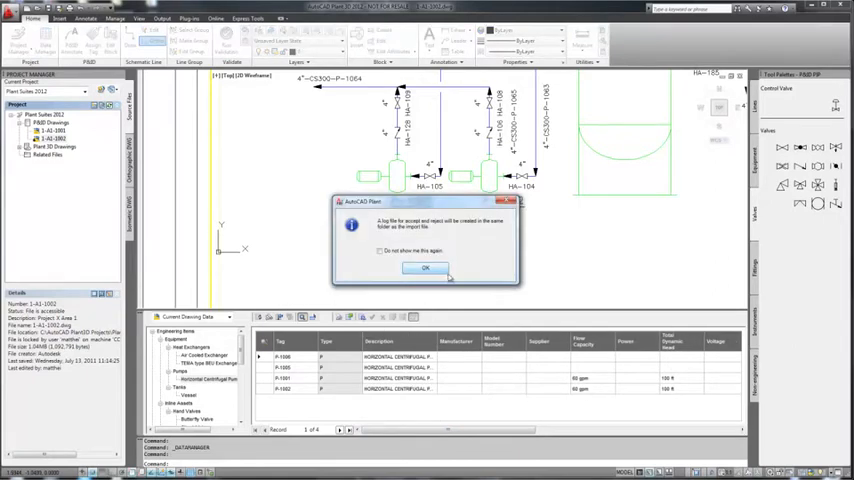
# Acknowledge the log notice, choose the pump spreadsheet, and import the pump data
pyautogui.click(424, 268)
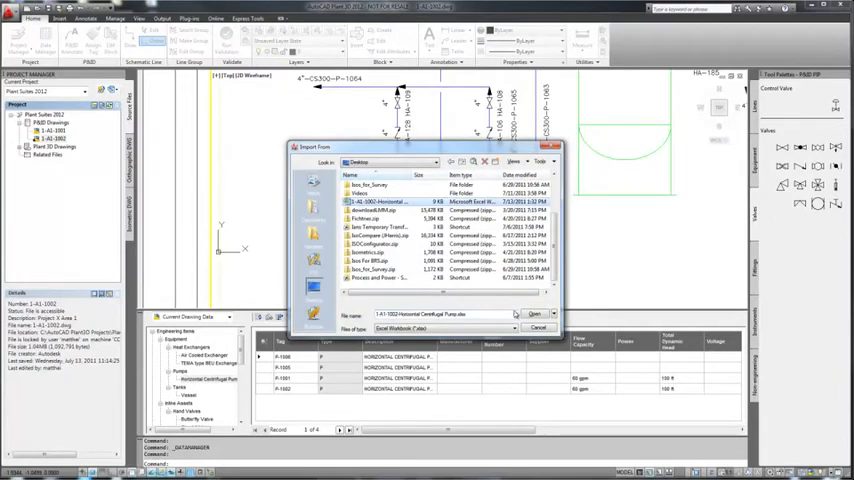
pyautogui.click(534, 314)
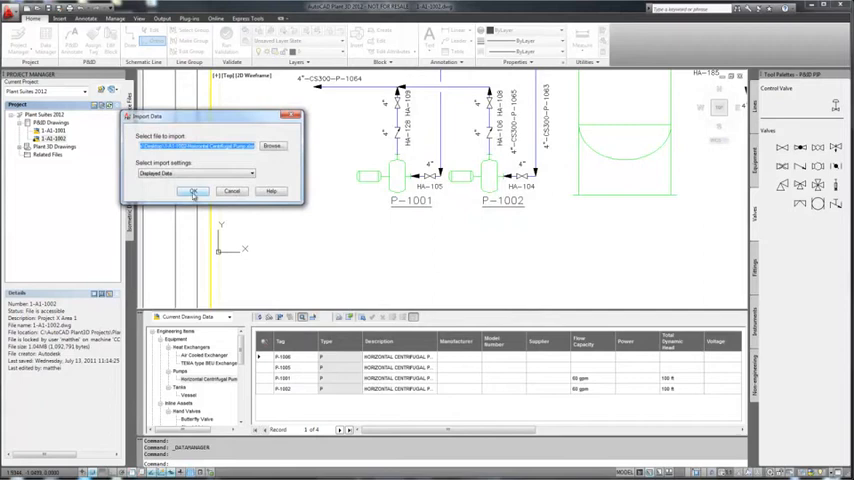
pyautogui.click(193, 191)
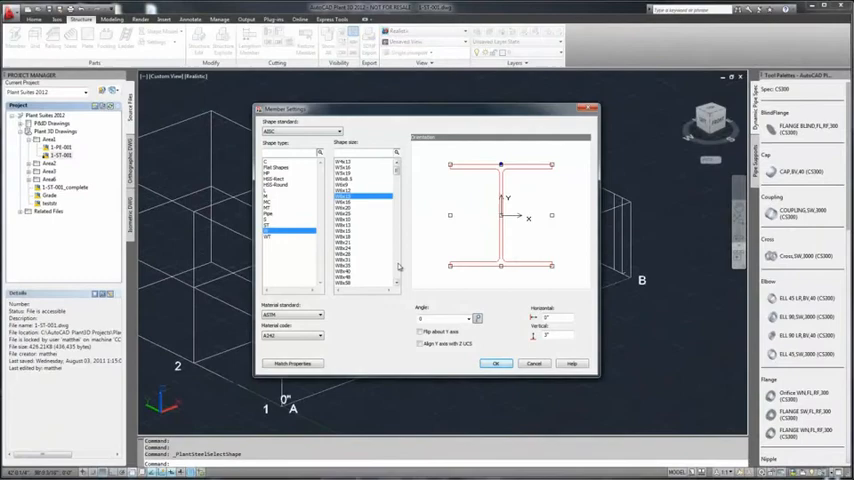
# Choose a W12 wide-flange size in Member Settings
pyautogui.click(345, 186)
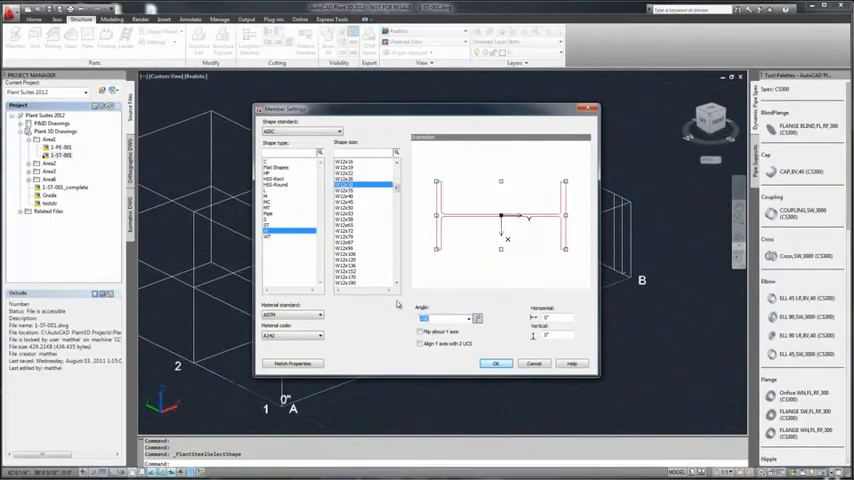
pyautogui.click(495, 363)
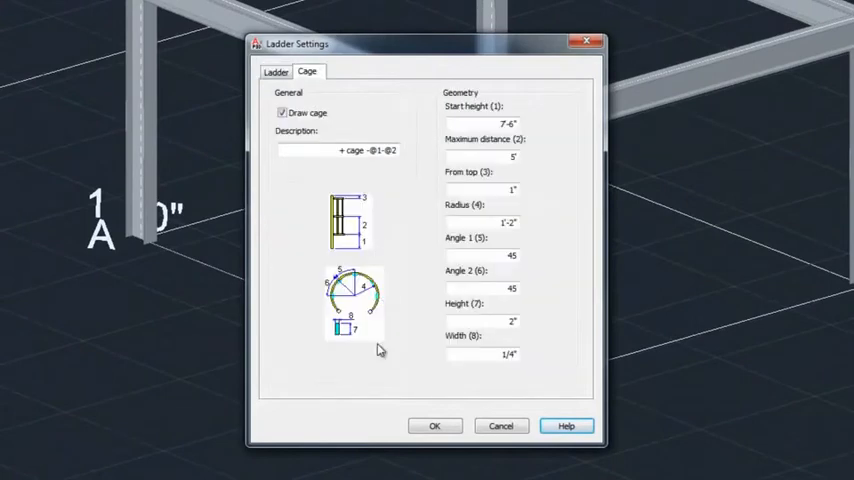
# Place the caged ladder and begin railing along the platform's top beams
pyautogui.click(434, 425)
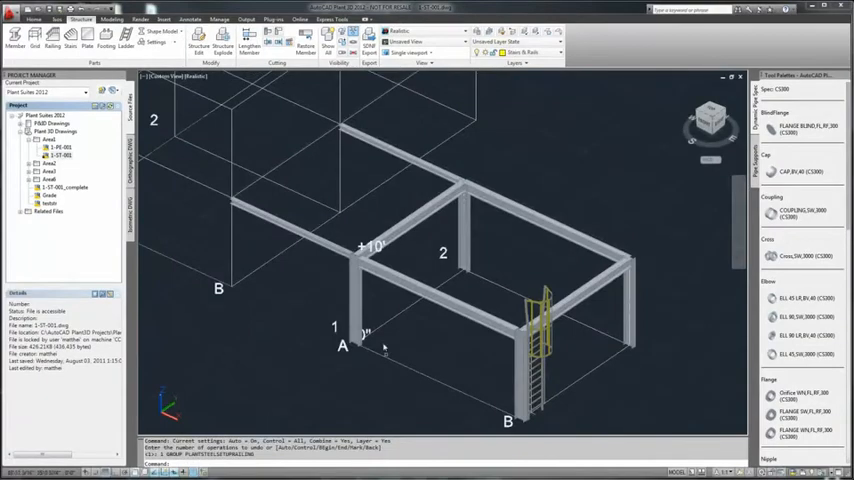
pyautogui.click(157, 43)
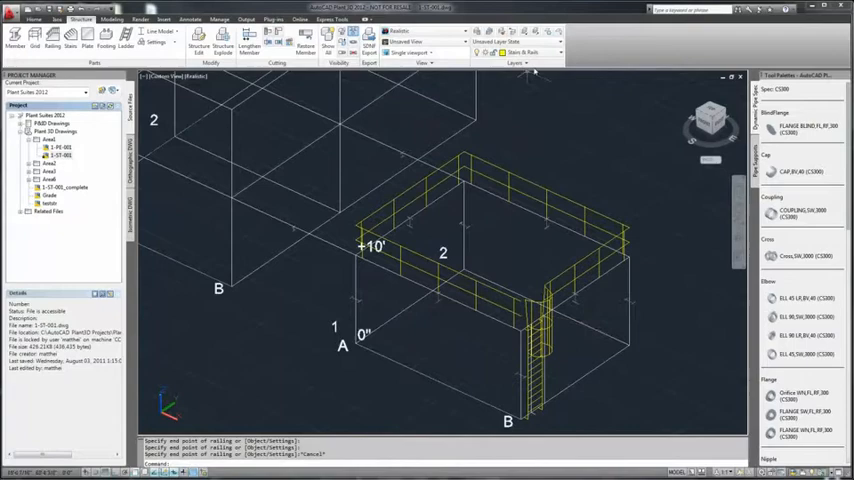
# Start a floor plate in the Create Plate/Grate dialog
pyautogui.click(85, 35)
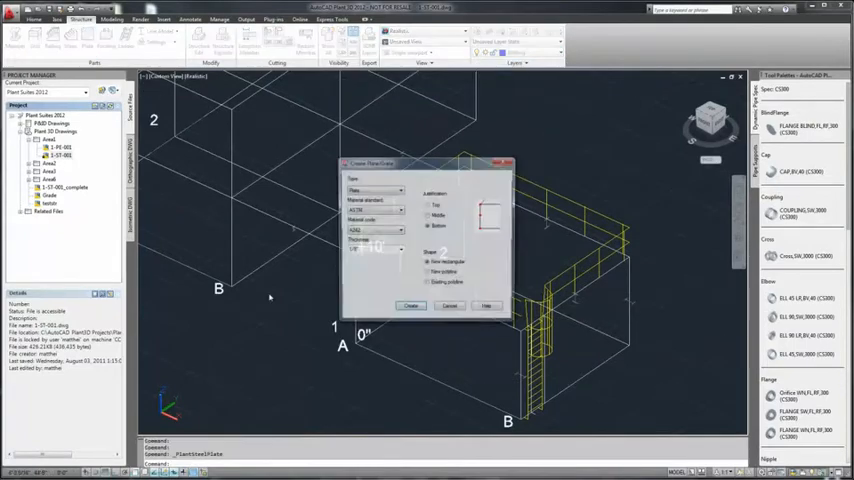
pyautogui.click(410, 305)
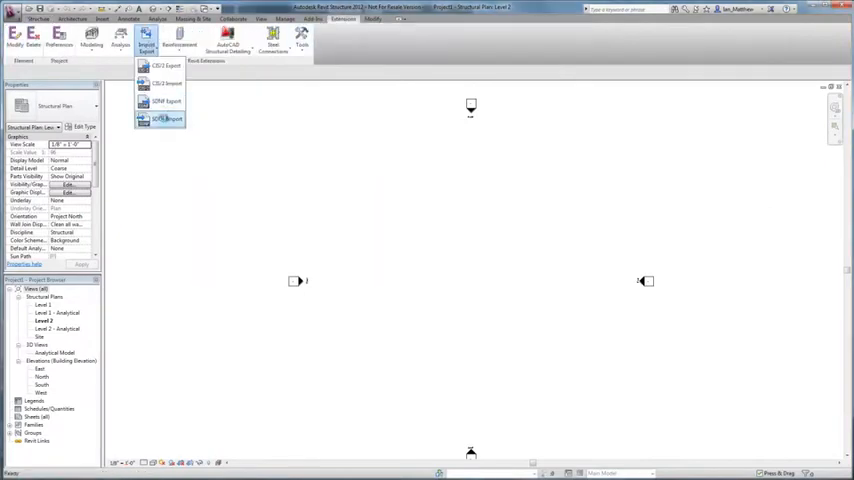
# Open the plant steel file through SDNF Import
pyautogui.click(160, 118)
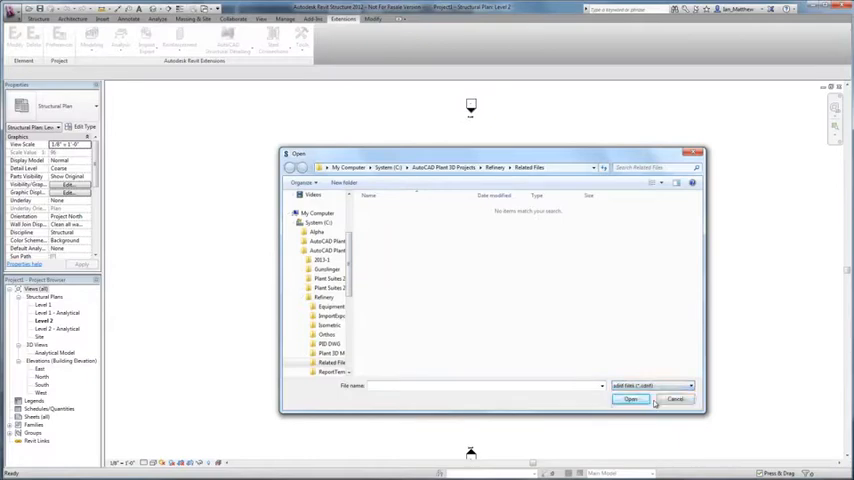
pyautogui.click(675, 399)
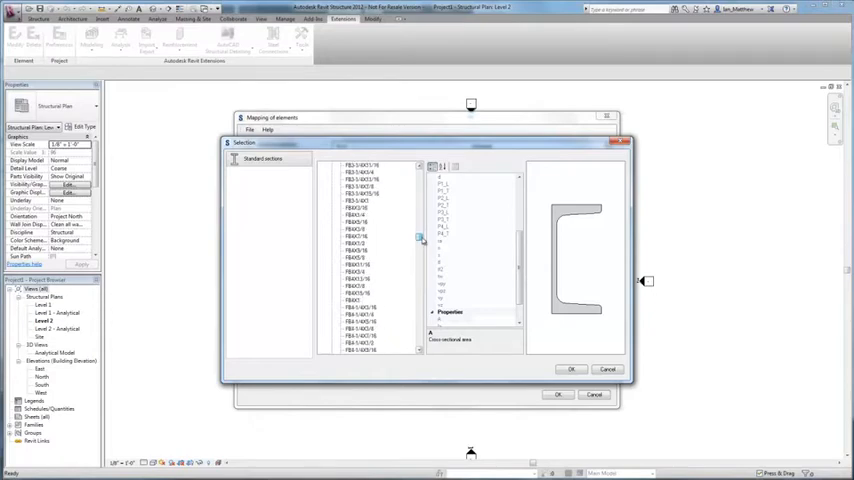
# Map the wide-flange sections to a database section and confirm
pyautogui.click(355, 215)
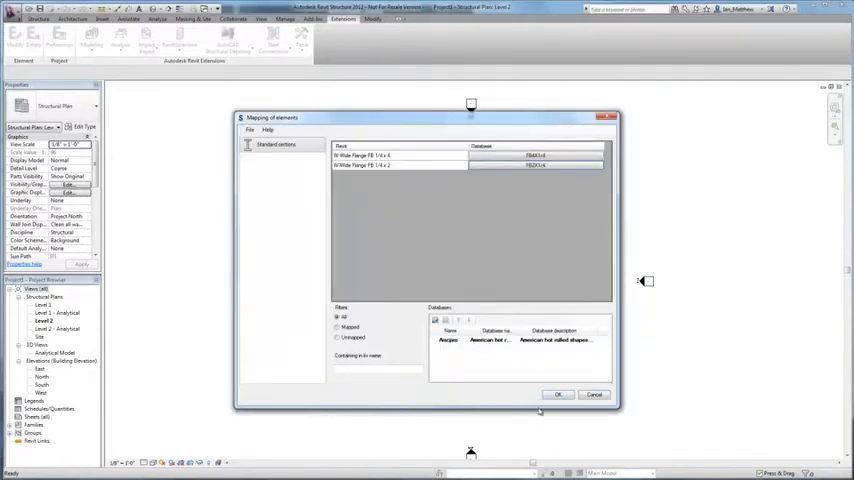
pyautogui.click(558, 394)
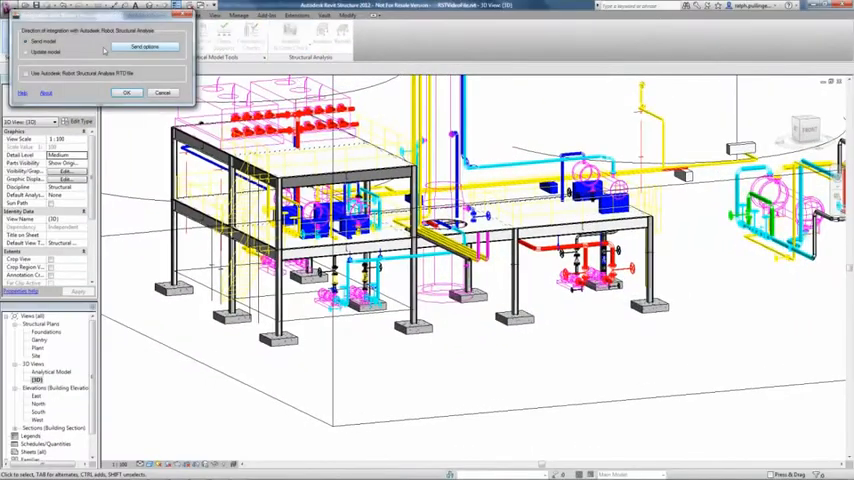
# Open the Send options for the Robot Structural Analysis link
pyautogui.click(126, 92)
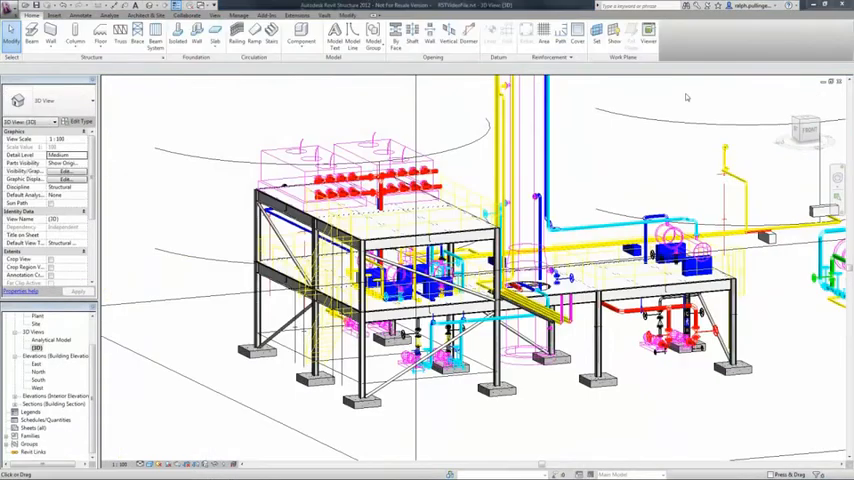
# Export the steel model to AutoCAD Structural Detailing from the Extensions tab
pyautogui.click(296, 17)
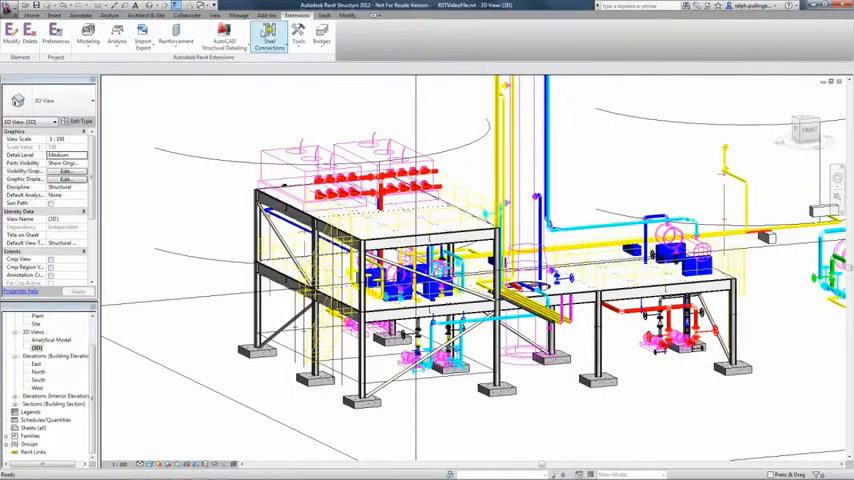
pyautogui.click(224, 43)
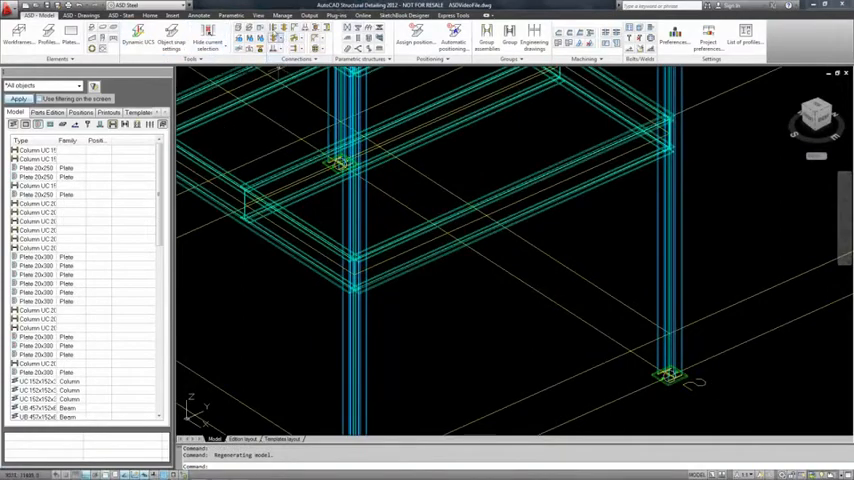
# Add an End Plate beam-to-column-web connection to the frame, applying and confirming the settings
pyautogui.click(277, 38)
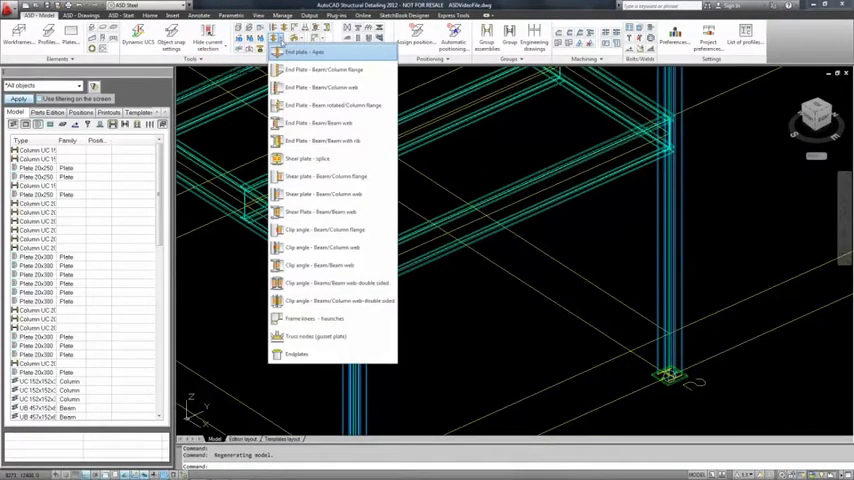
pyautogui.moveTo(325, 88)
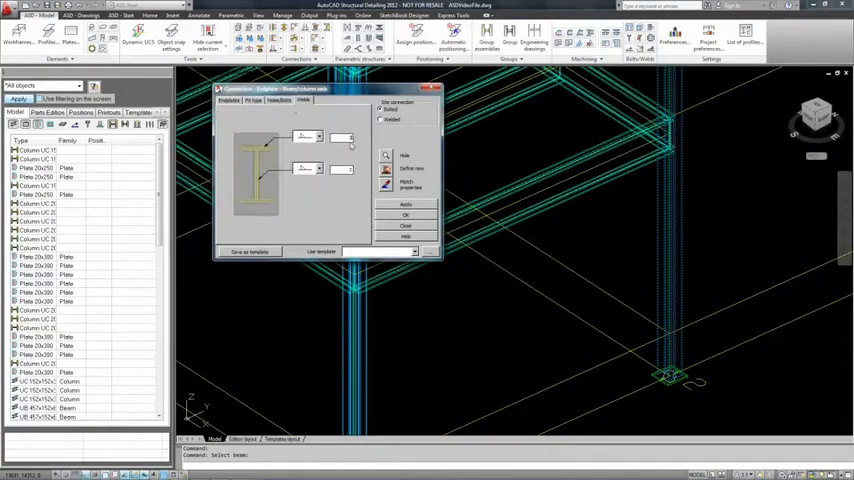
pyautogui.click(406, 205)
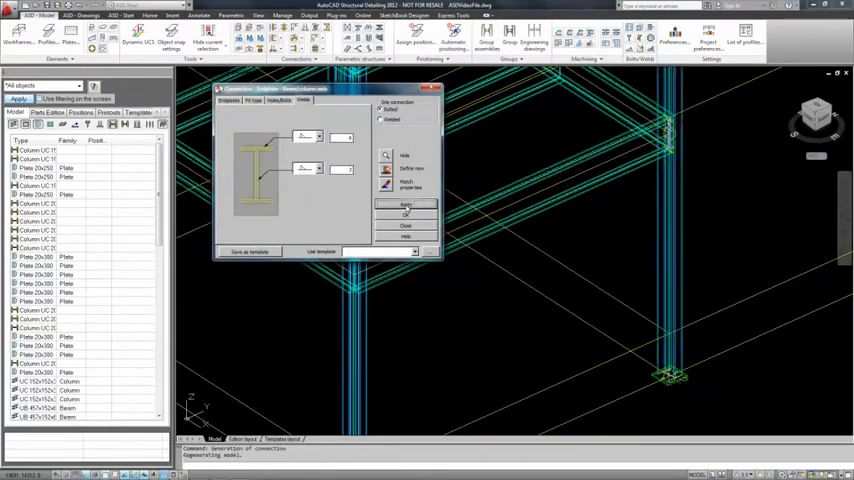
pyautogui.click(406, 205)
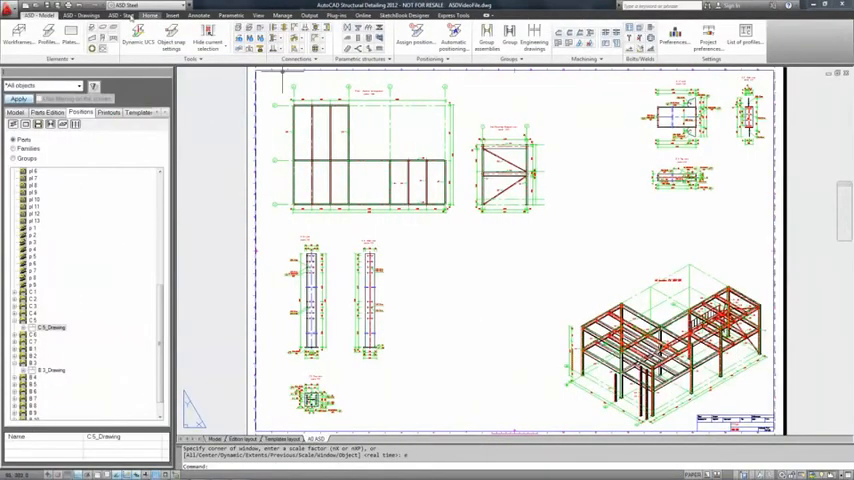
pyautogui.click(85, 15)
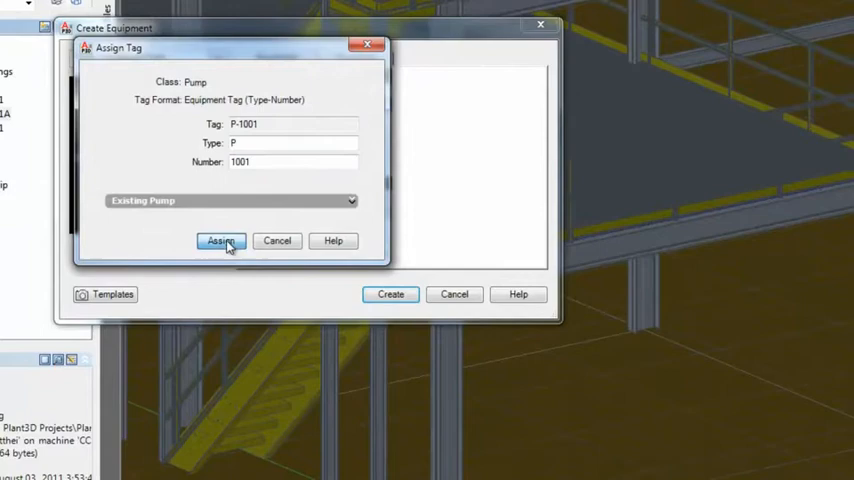
# Assign tags P-1001 and P-1002, giving P-1002 the long description 'Secondary Pump'
pyautogui.click(221, 240)
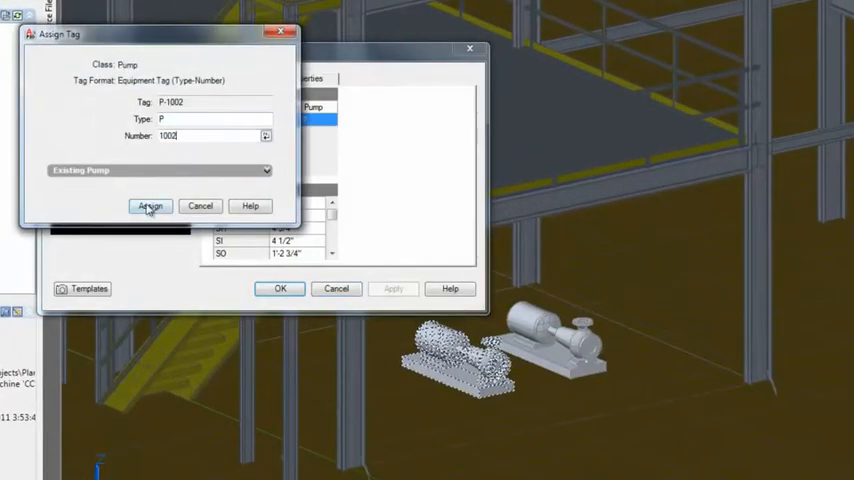
pyautogui.click(150, 206)
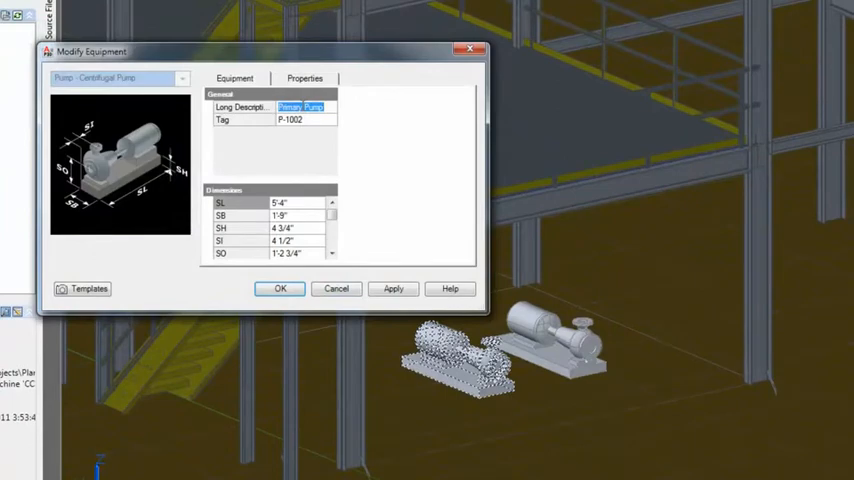
pyautogui.write('Secondary Pump')
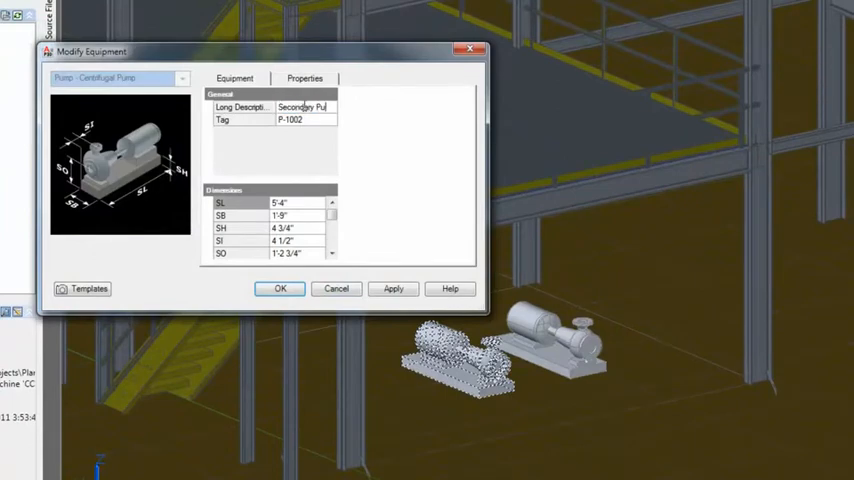
pyautogui.click(280, 288)
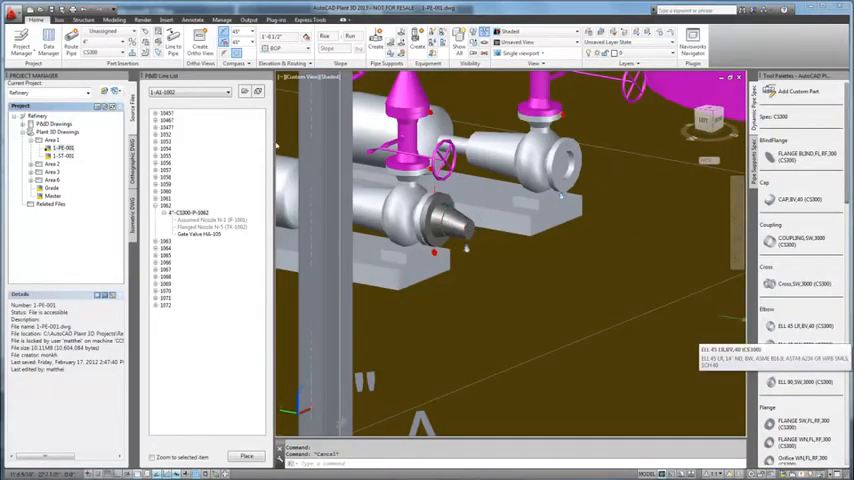
# Scroll the P&ID Line List toward line 4"-CS300-P-1062 and gate valve HA-105
pyautogui.scroll(-3)
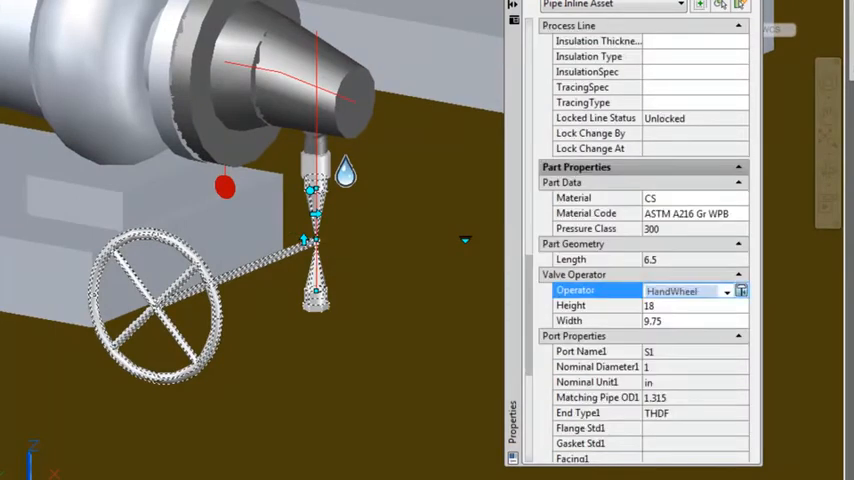
# Set the small valve's operator to T-Crank in the Valve Operator dialog
pyautogui.click(741, 291)
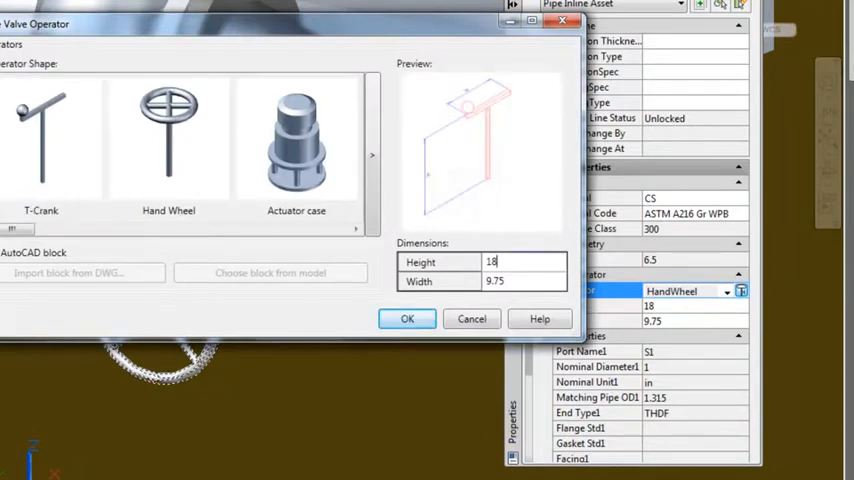
pyautogui.click(407, 318)
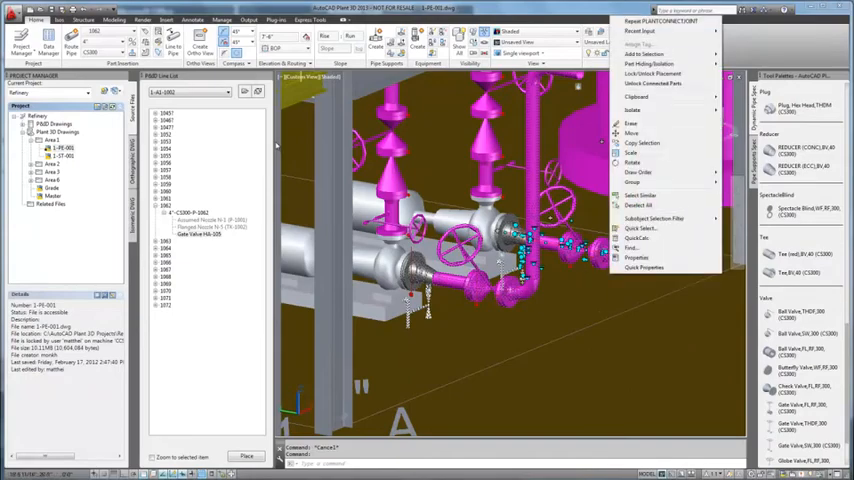
# Show the Properties palette for the 27 selected piping parts
pyautogui.click(644, 267)
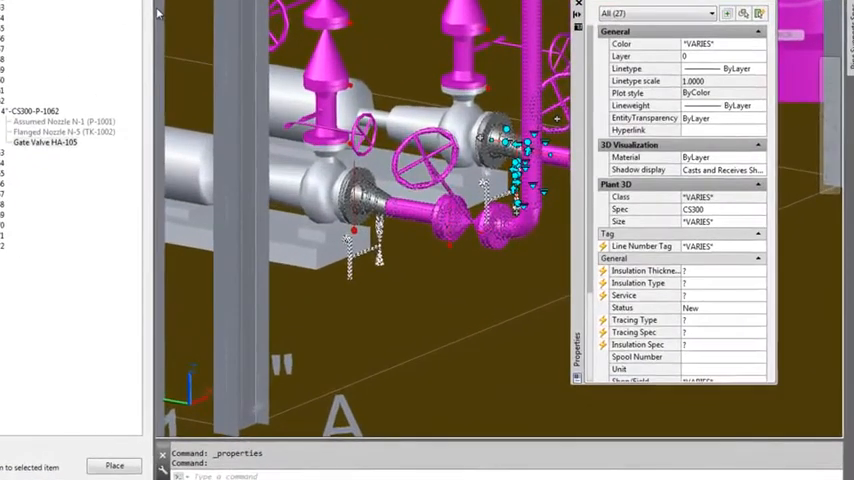
pyautogui.click(760, 246)
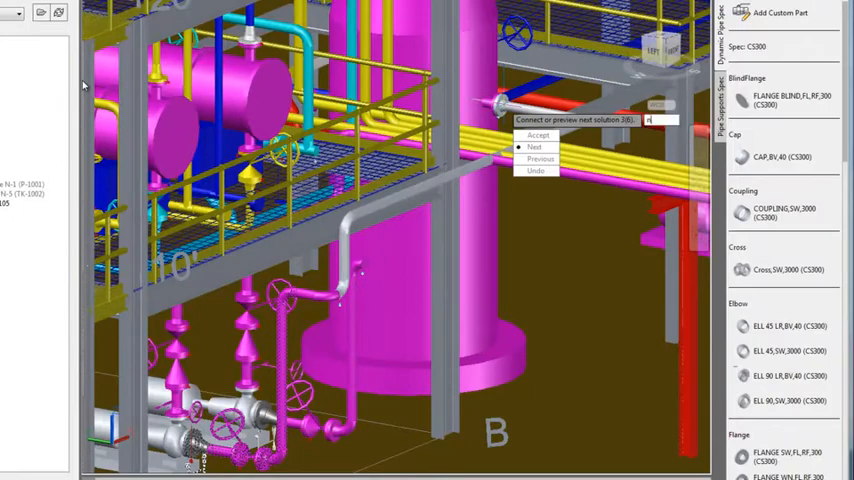
# Accept the next route solution to the overhead line, then continue routing from the open end
pyautogui.click(534, 147)
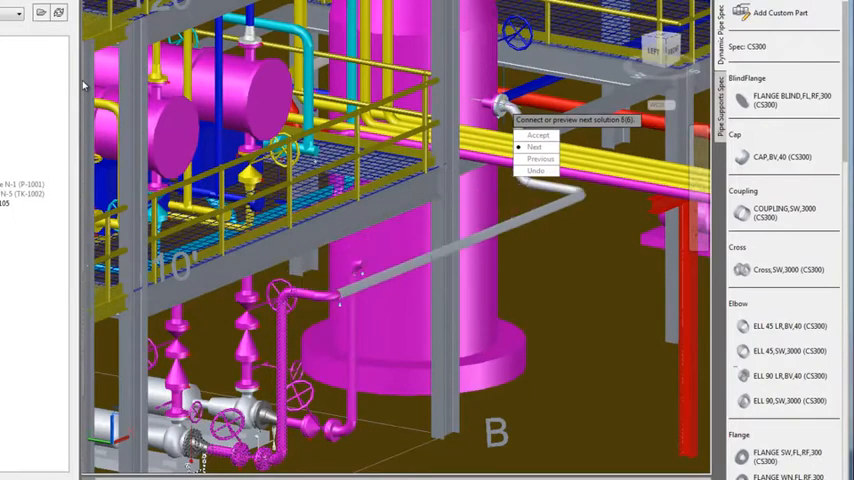
pyautogui.click(536, 147)
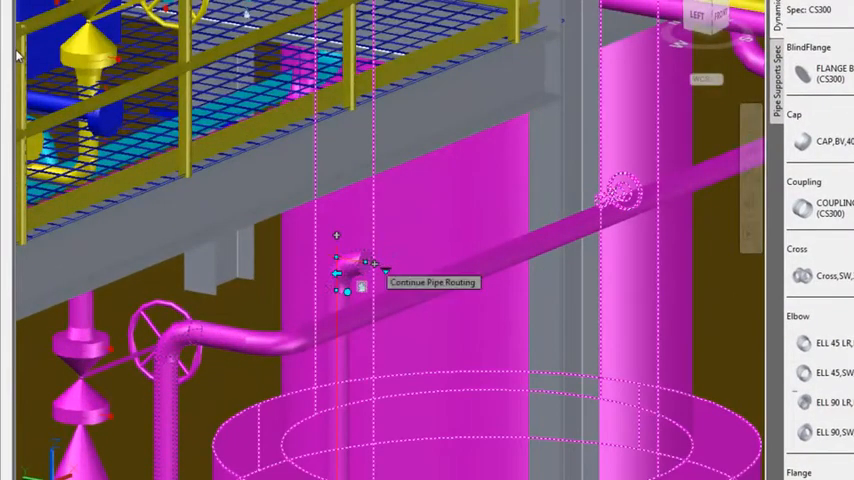
pyautogui.click(348, 265)
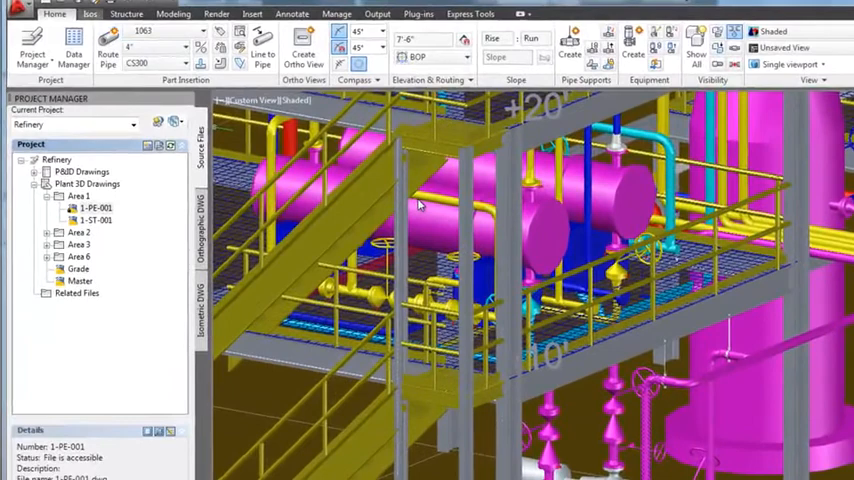
# Create Production Isos for the listed line numbers and view the completion details
pyautogui.click(90, 14)
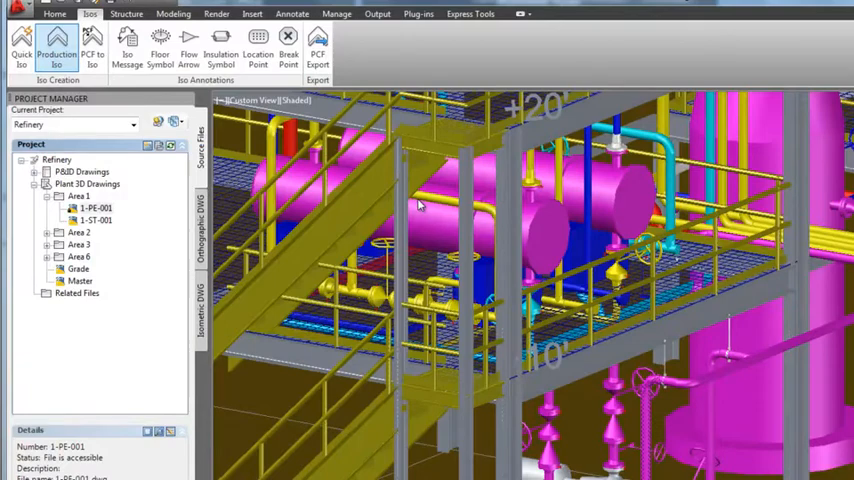
pyautogui.click(56, 50)
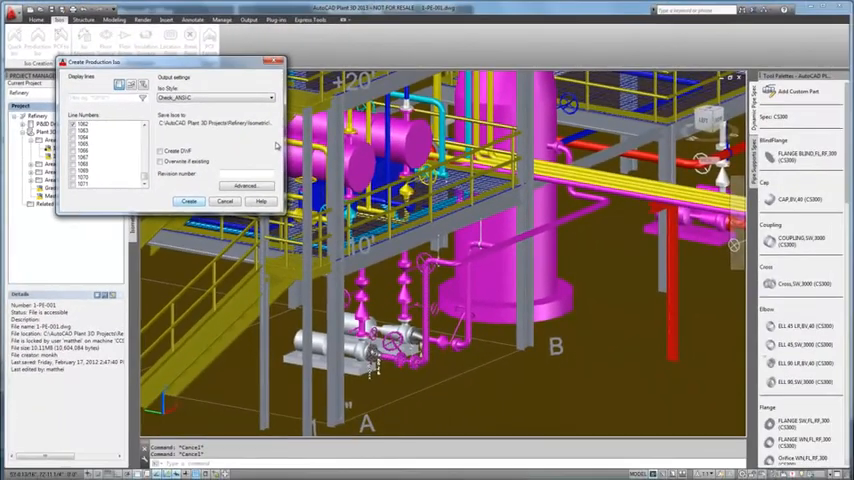
pyautogui.click(189, 201)
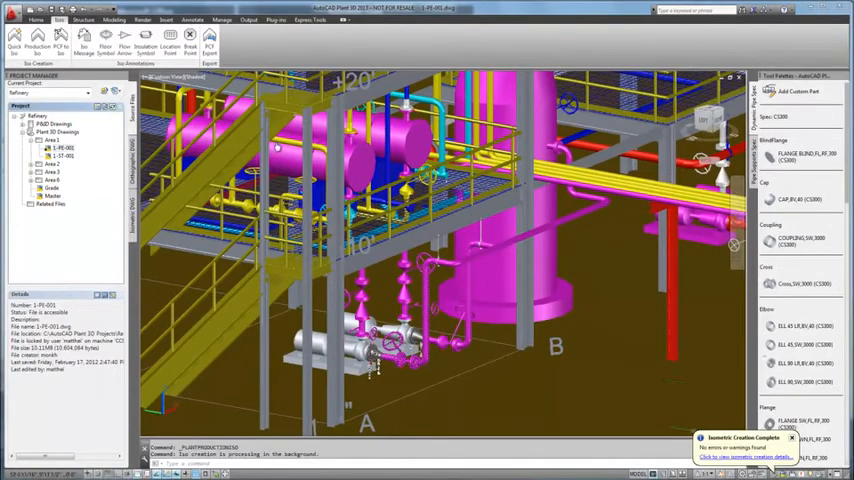
pyautogui.click(740, 457)
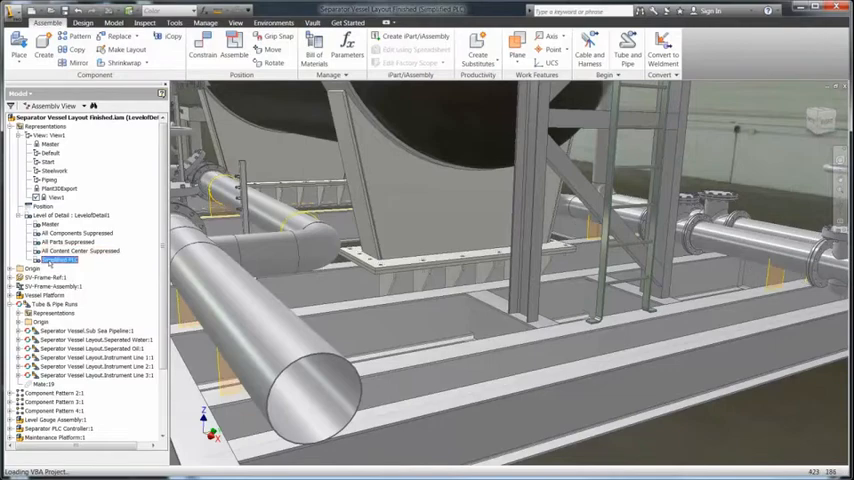
# Activate the Simplified PLC level of detail for the Separator Vessel Layout assembly
pyautogui.doubleClick(60, 260)
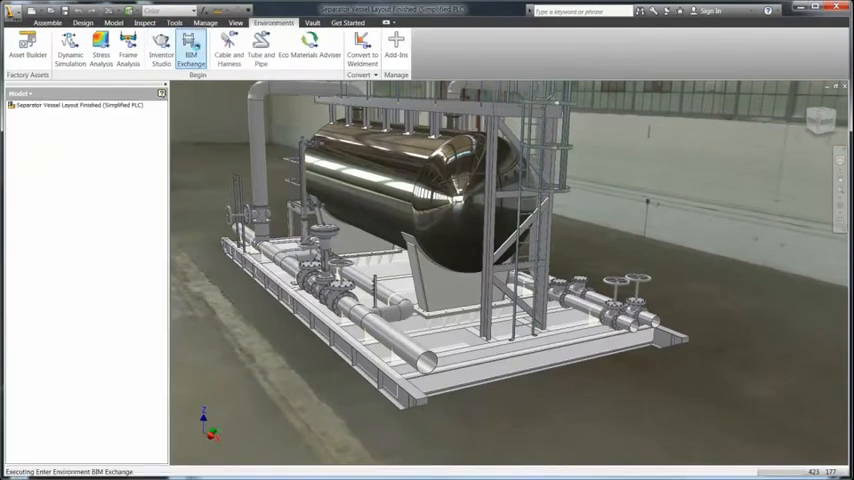
# Enter the BIM Exchange environment and start a shrinkwrap substitute of the skid
pyautogui.click(191, 48)
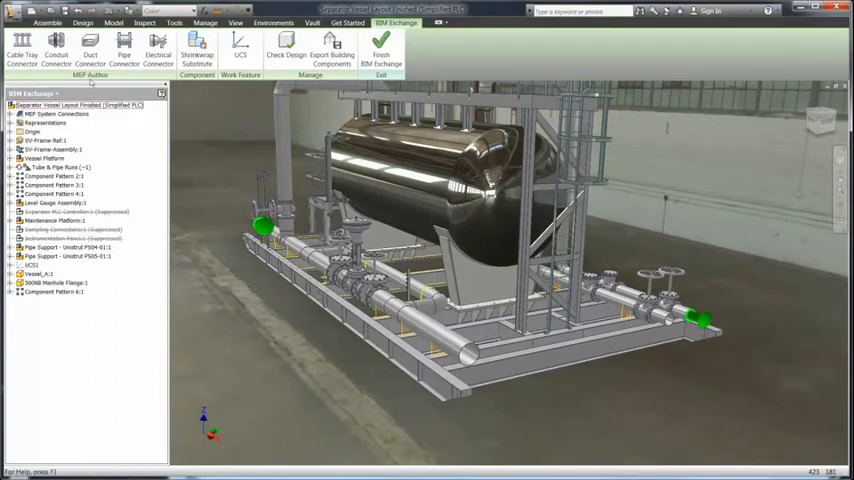
pyautogui.click(80, 104)
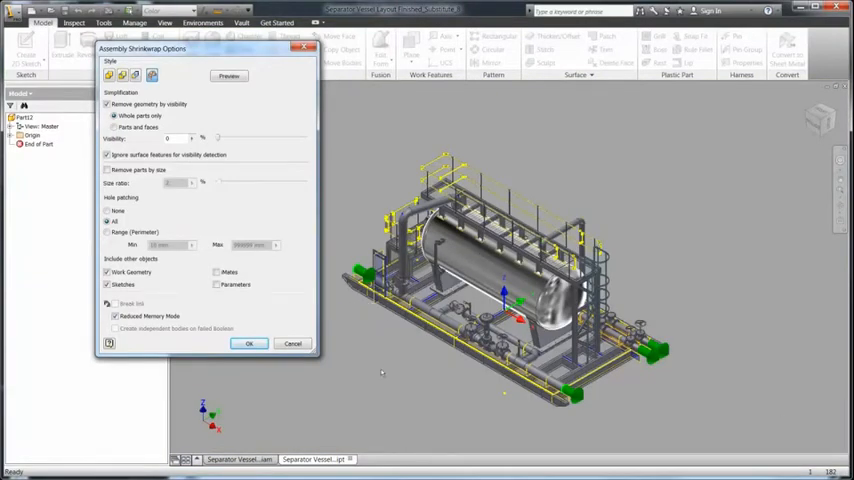
pyautogui.moveTo(286, 238)
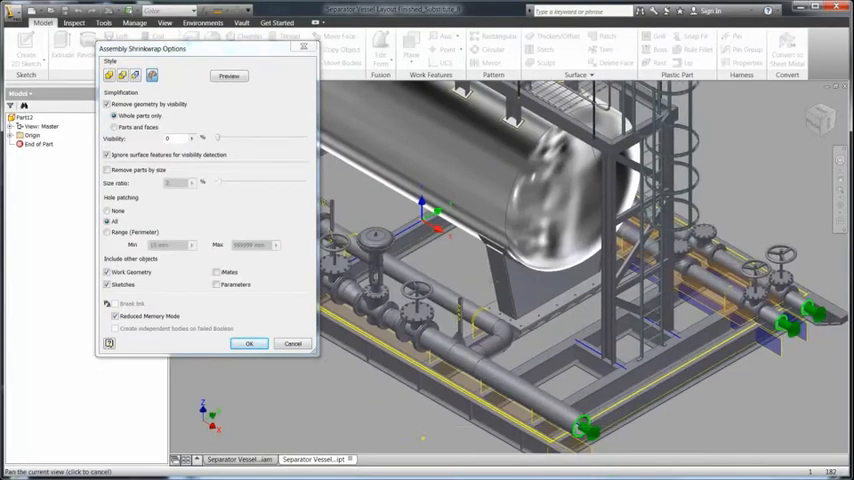
# Preview and accept the shrinkwrap substitute, then start Export Building Components
pyautogui.click(249, 344)
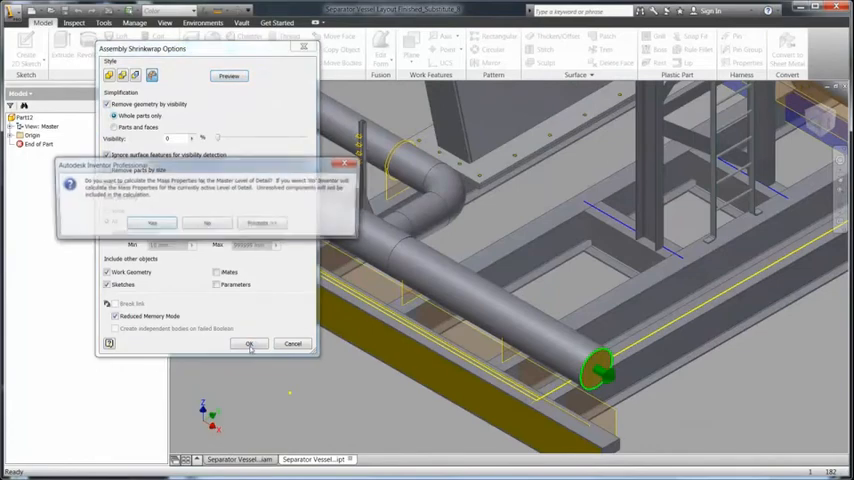
pyautogui.click(152, 222)
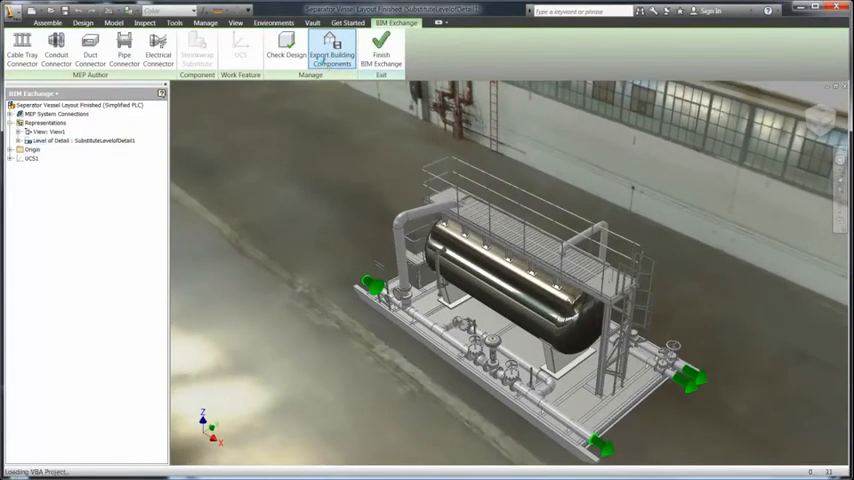
pyautogui.click(331, 48)
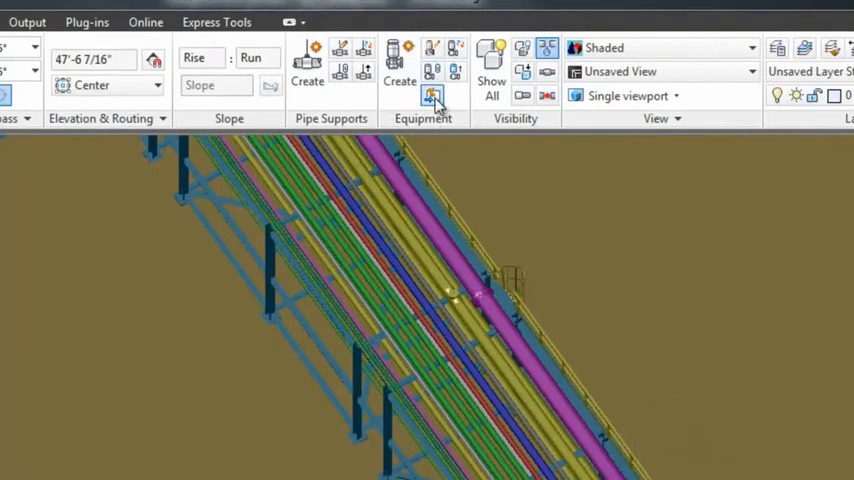
# Convert the imported skid to equipment U-1022 and edit its 12-inch nozzle N-1
pyautogui.click(433, 95)
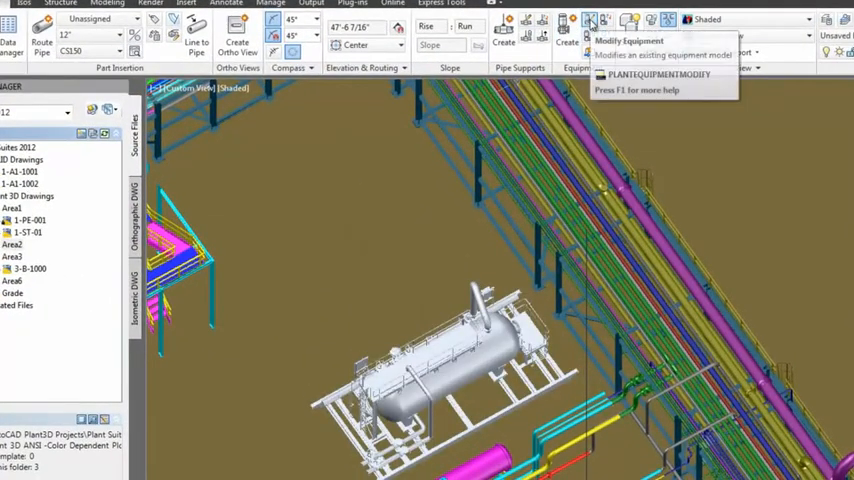
pyautogui.click(590, 20)
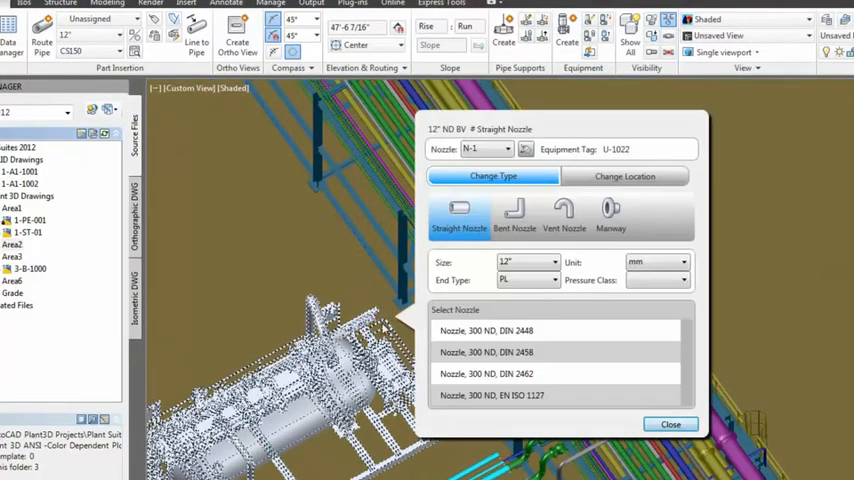
# Set the skid nozzle to inch units with an ASME pressure class, then tag the new line
pyautogui.click(655, 262)
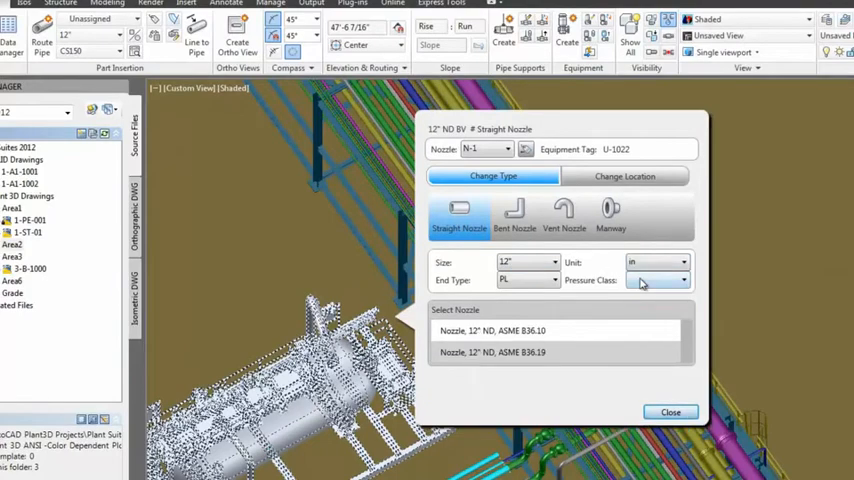
pyautogui.click(491, 330)
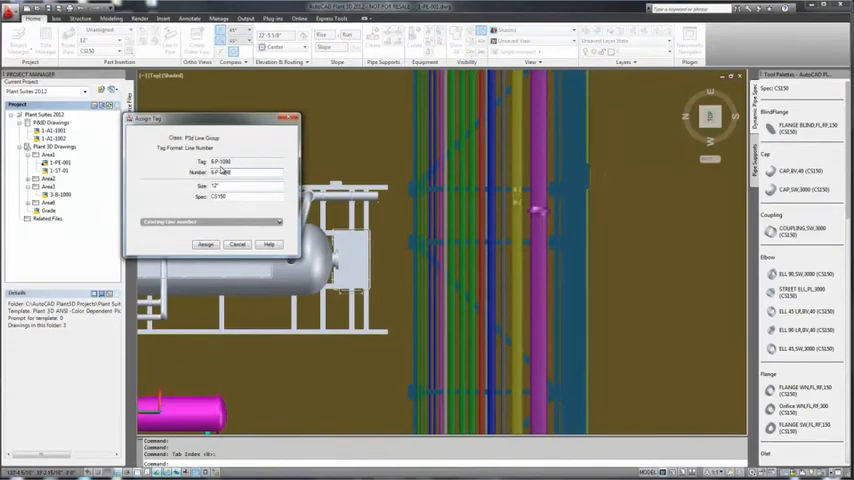
pyautogui.click(205, 243)
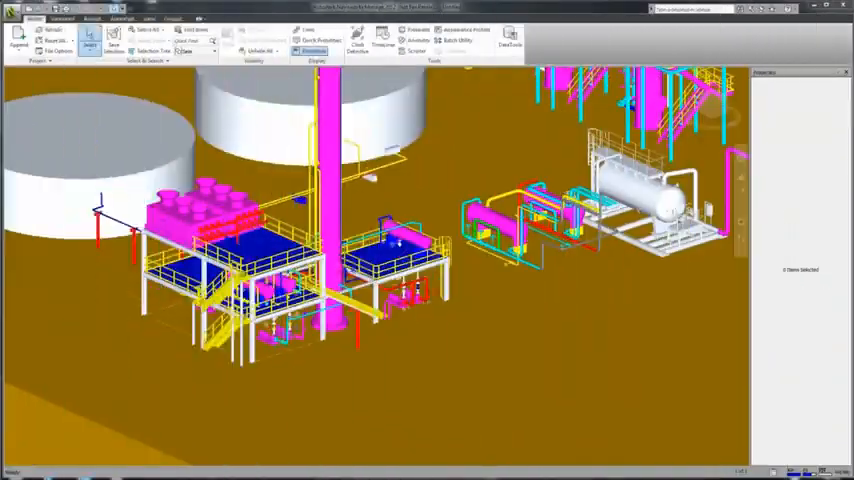
# Open Clash Detective and select 1-PE-001.dwg against 1-ST-001.dwg for a clash test
pyautogui.click(357, 42)
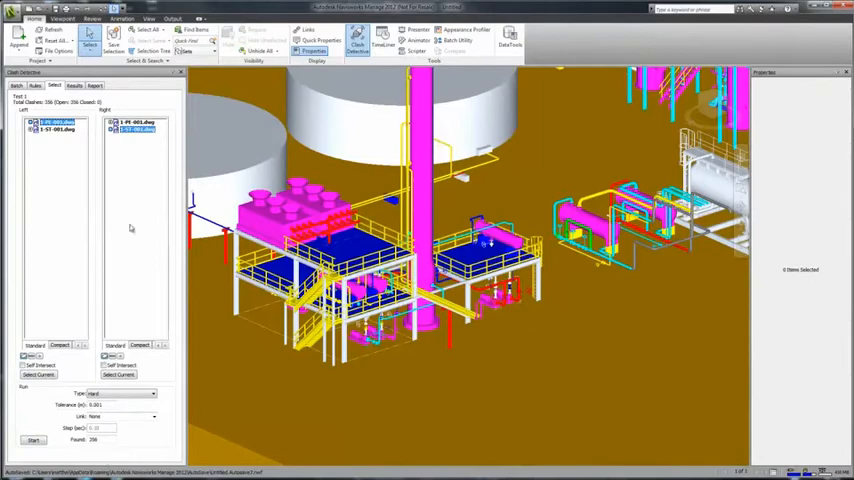
pyautogui.click(75, 85)
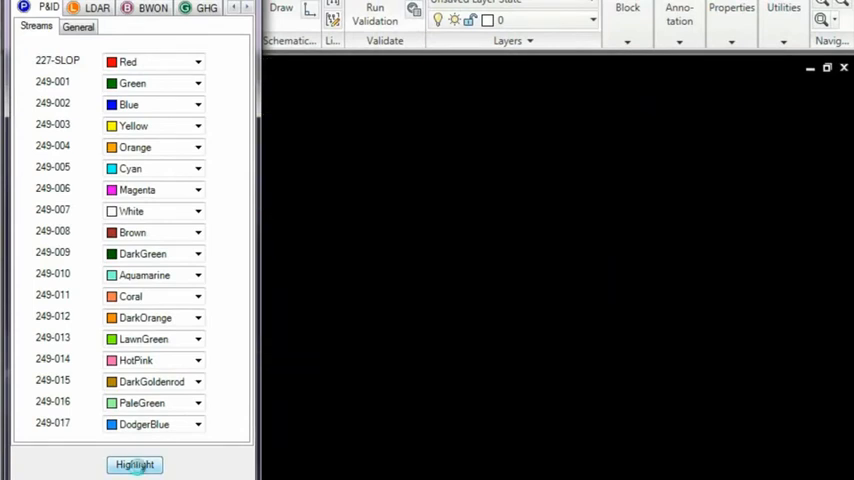
# Highlight the crude unit P&ID by stream, then re-highlight by LDAR classification
pyautogui.click(134, 464)
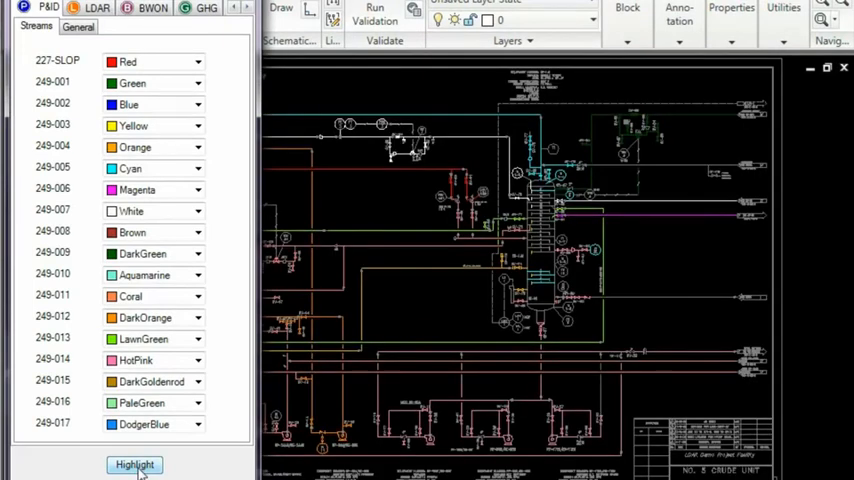
pyautogui.click(97, 8)
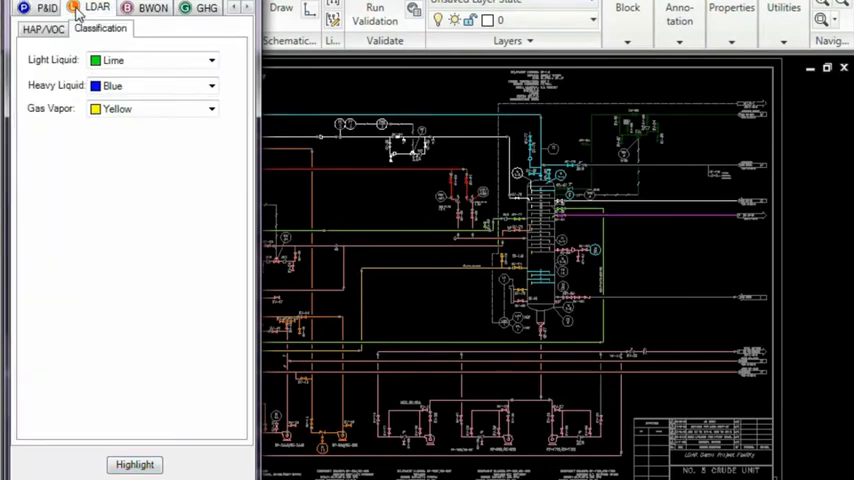
pyautogui.moveTo(40, 98)
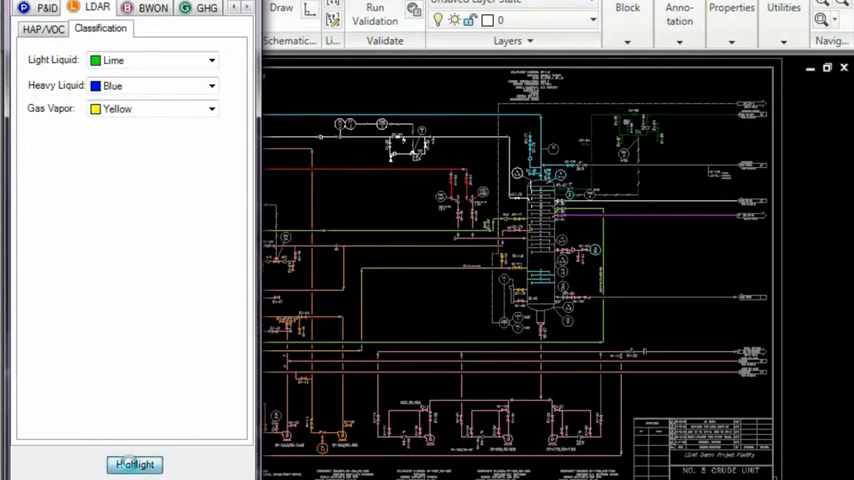
pyautogui.click(134, 464)
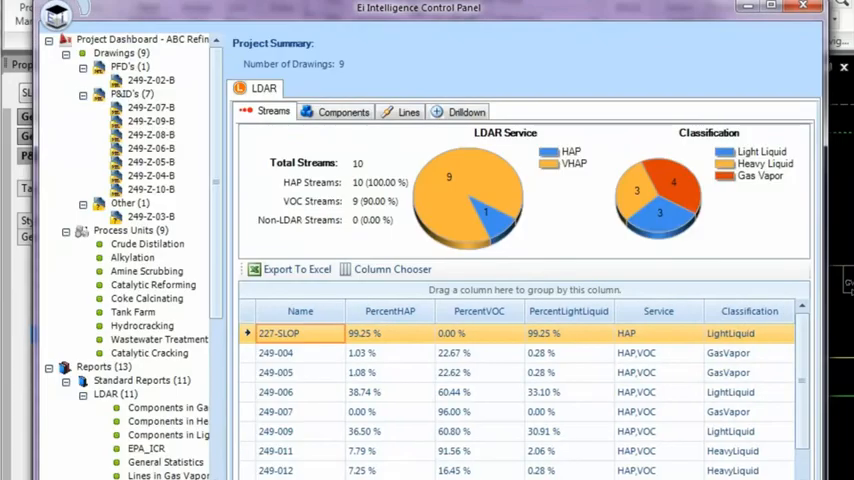
# In Stream Manager, set stream 249-009's HAP Override to Heavy Liquid
pyautogui.click(128, 421)
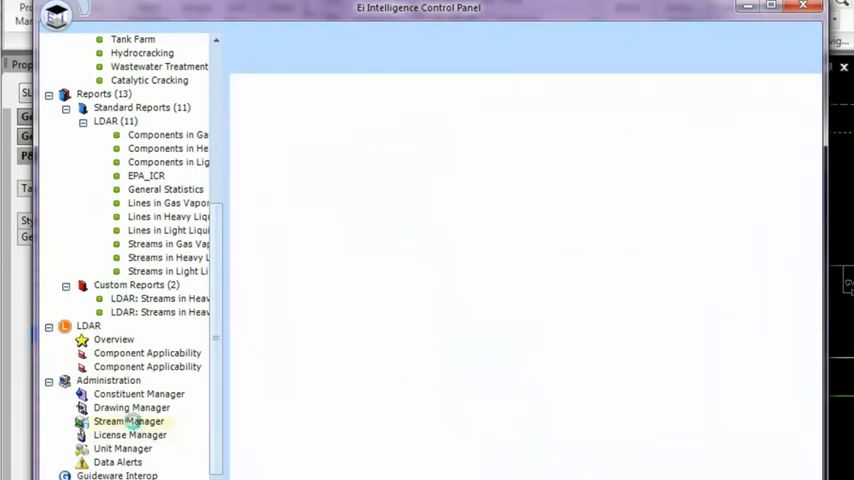
pyautogui.click(129, 421)
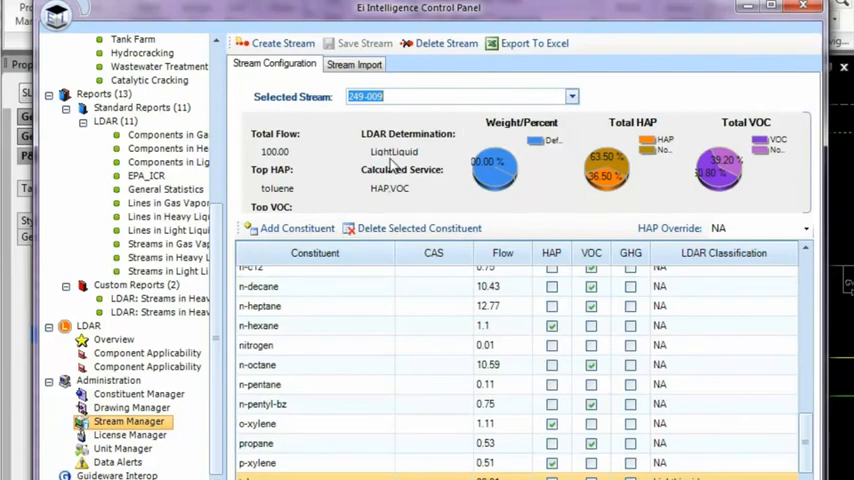
pyautogui.click(805, 228)
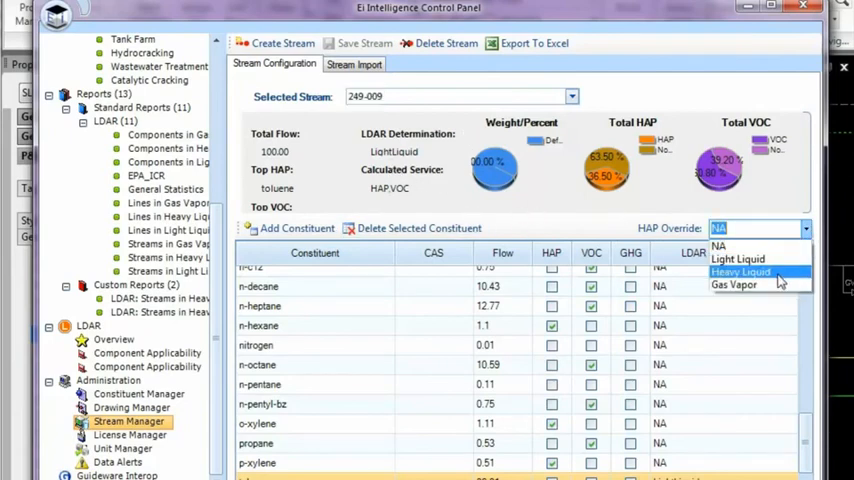
pyautogui.click(740, 272)
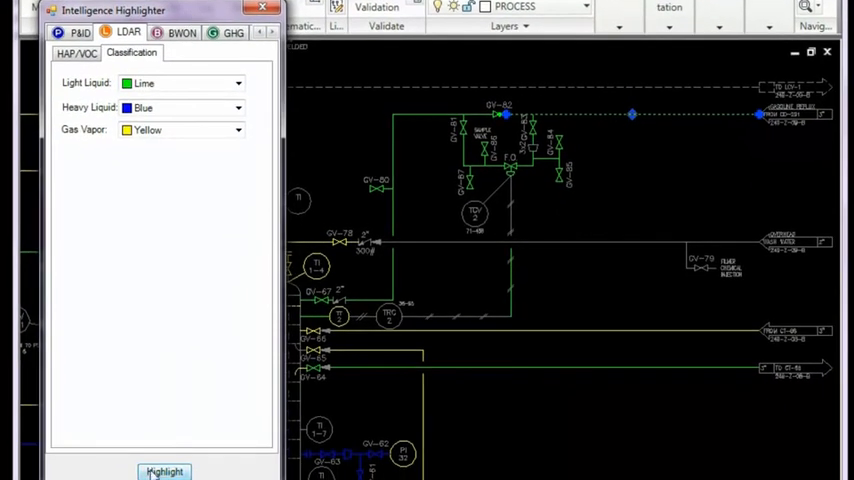
# Re-run LDAR Highlight so stream 249-009's lines turn blue as heavy liquid
pyautogui.click(164, 471)
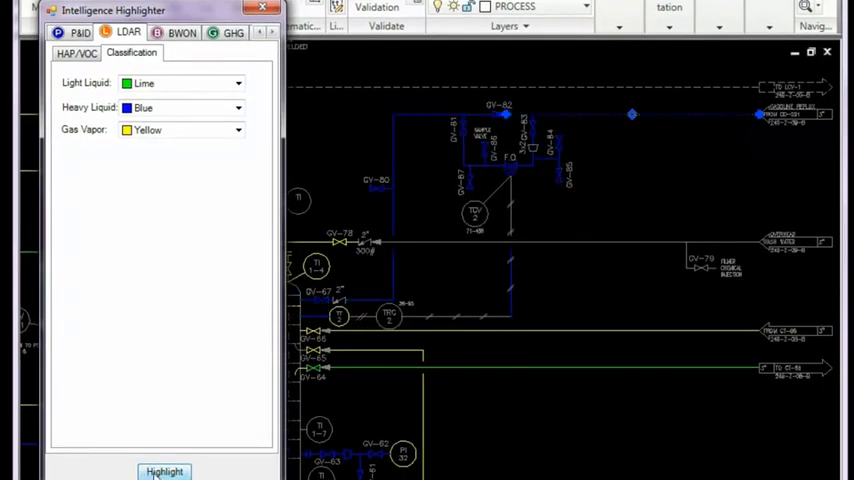